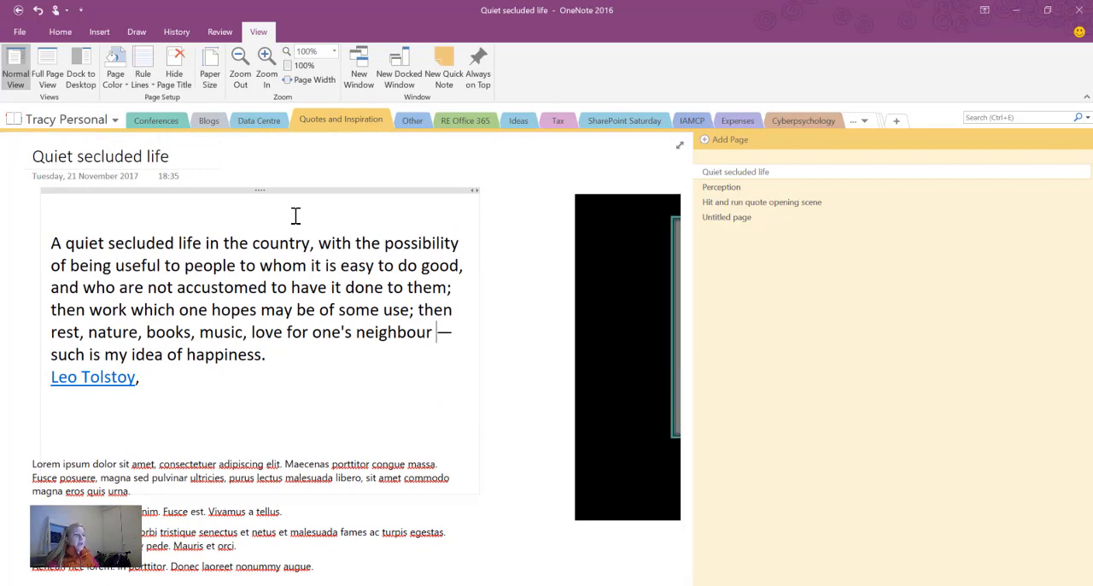
pyautogui.moveTo(266, 60)
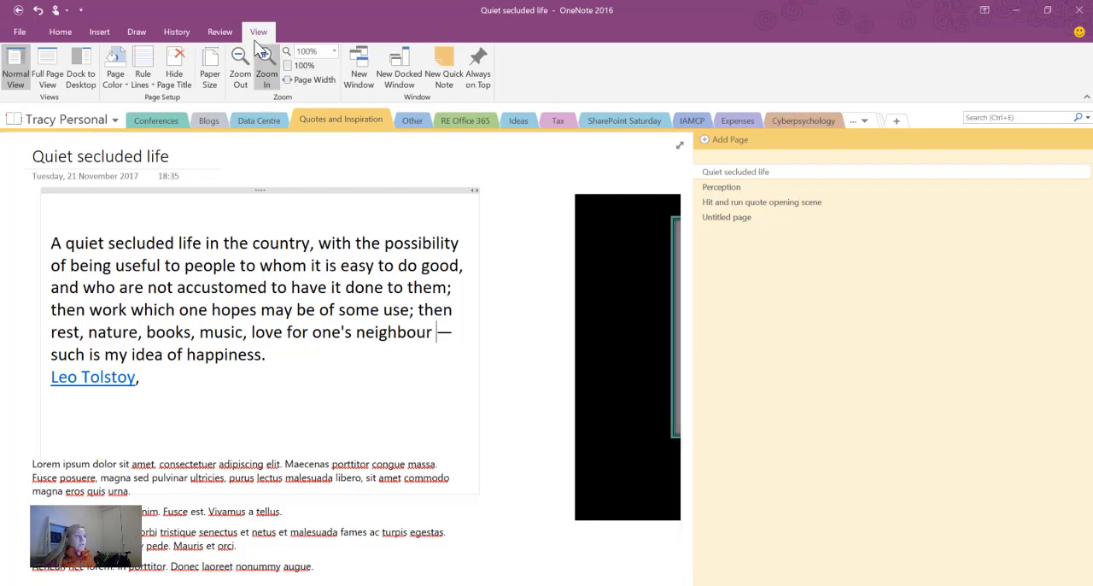
pyautogui.moveTo(254, 27)
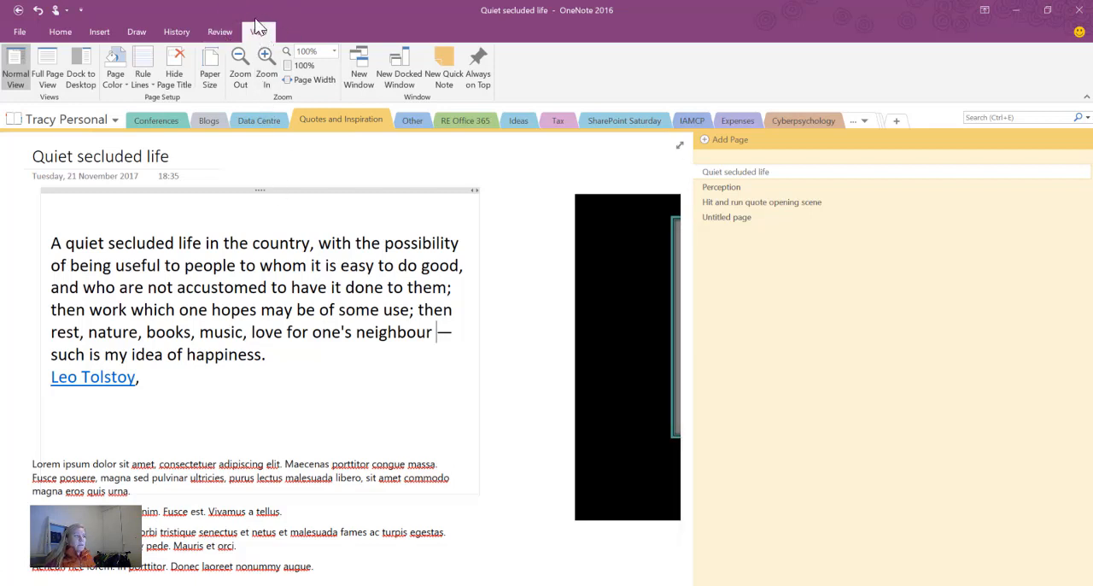
pyautogui.click(252, 31)
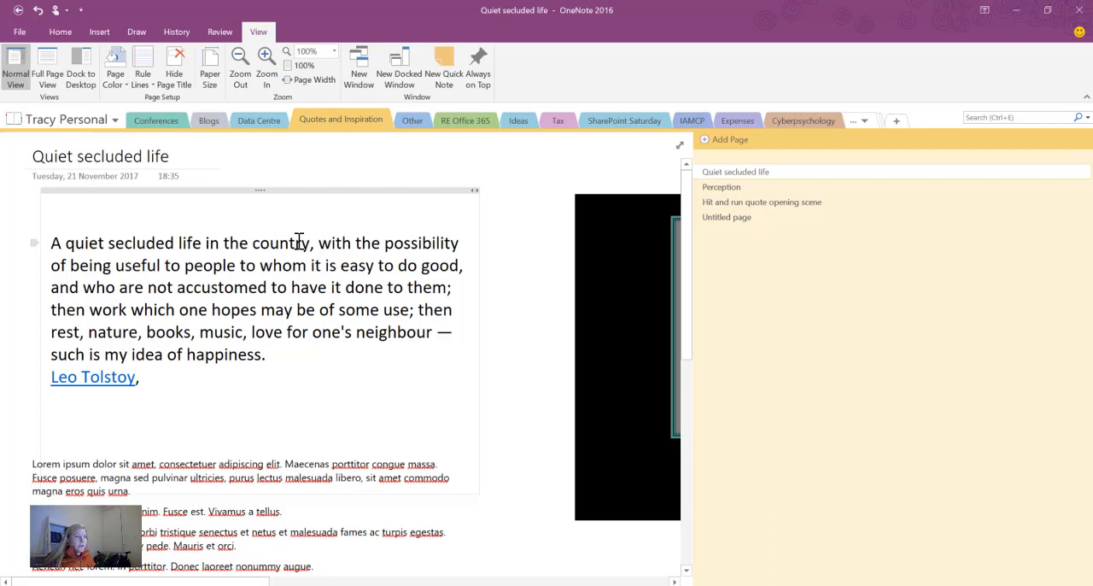
pyautogui.moveTo(325, 77)
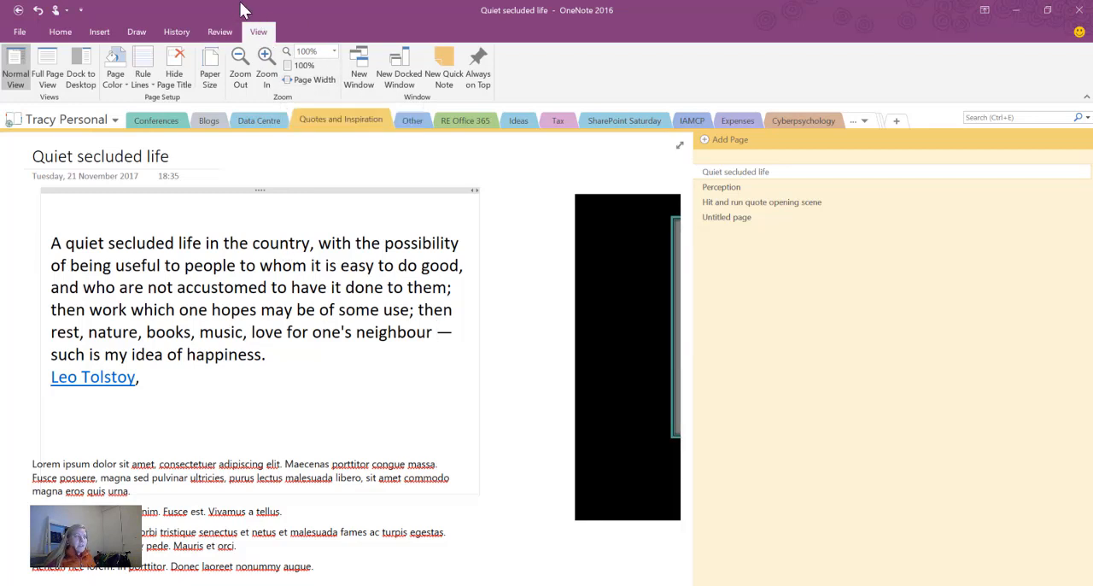
pyautogui.moveTo(312, 79)
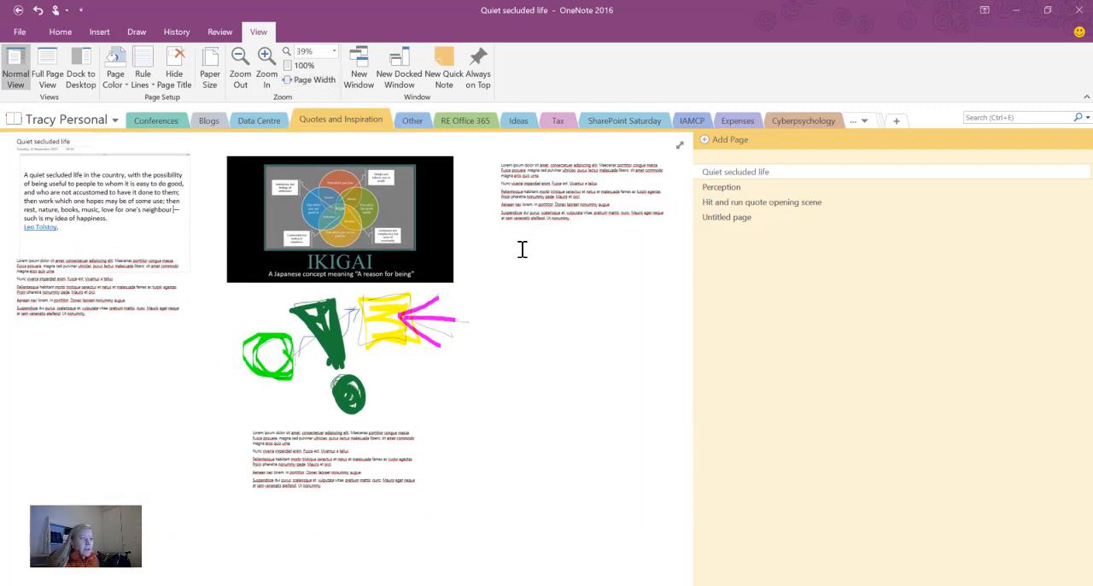
pyautogui.moveTo(567, 280)
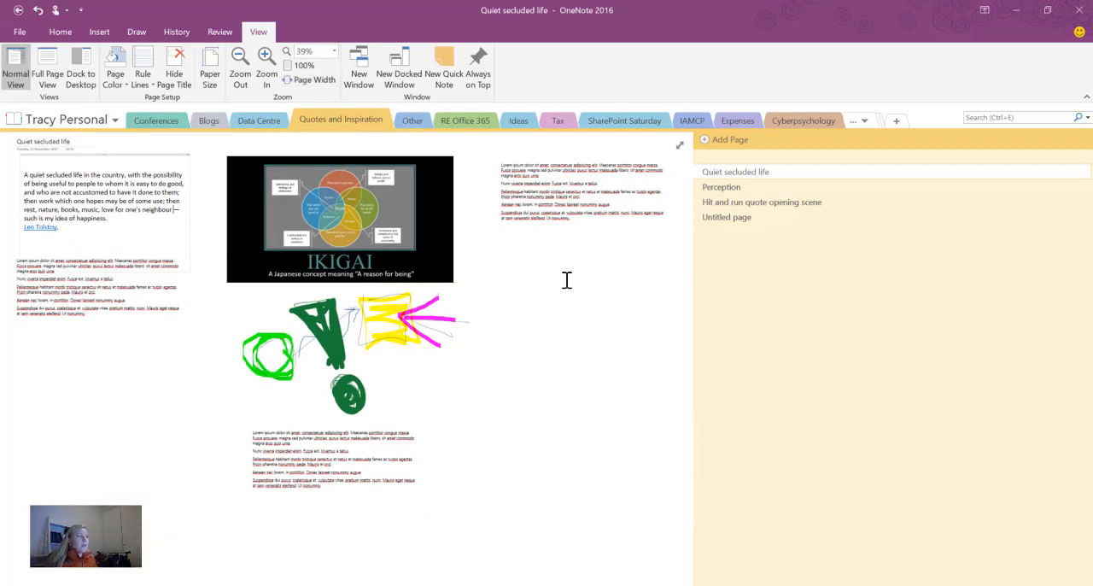
pyautogui.moveTo(521, 288)
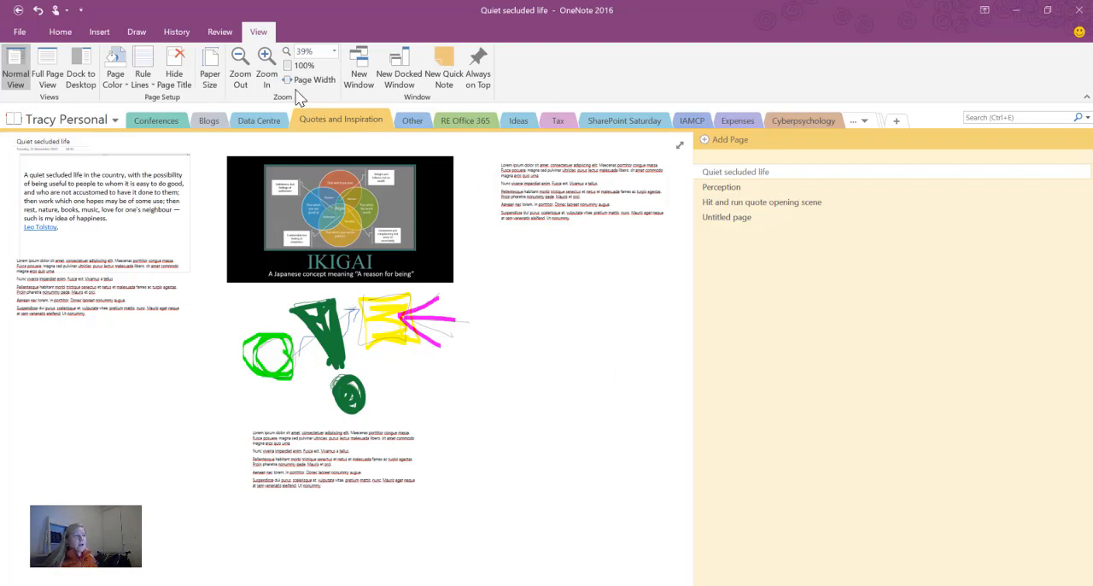
pyautogui.moveTo(304, 67)
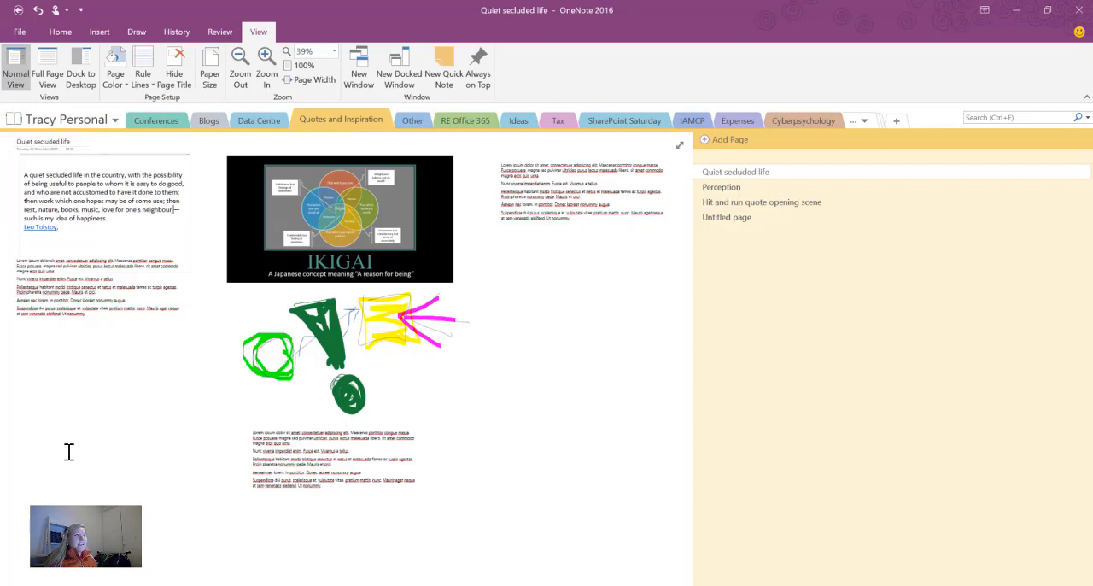
pyautogui.moveTo(303, 161)
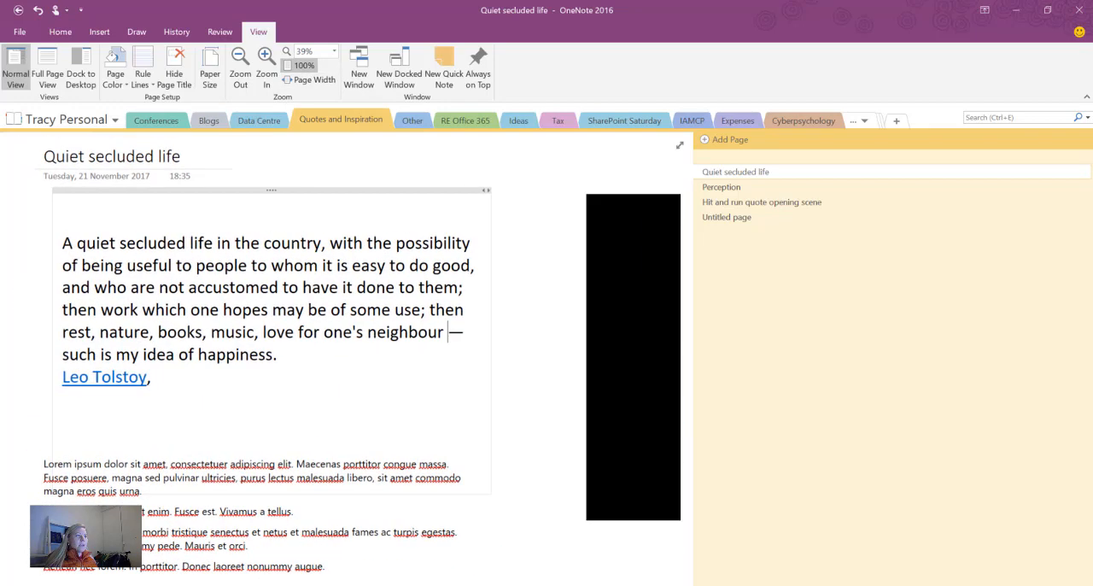
pyautogui.click(309, 79)
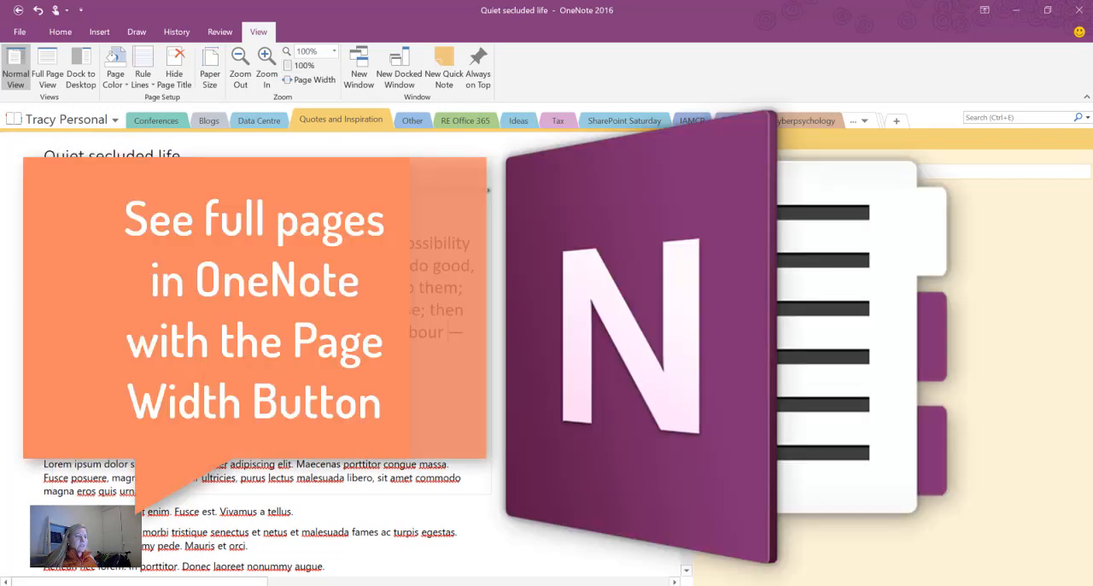